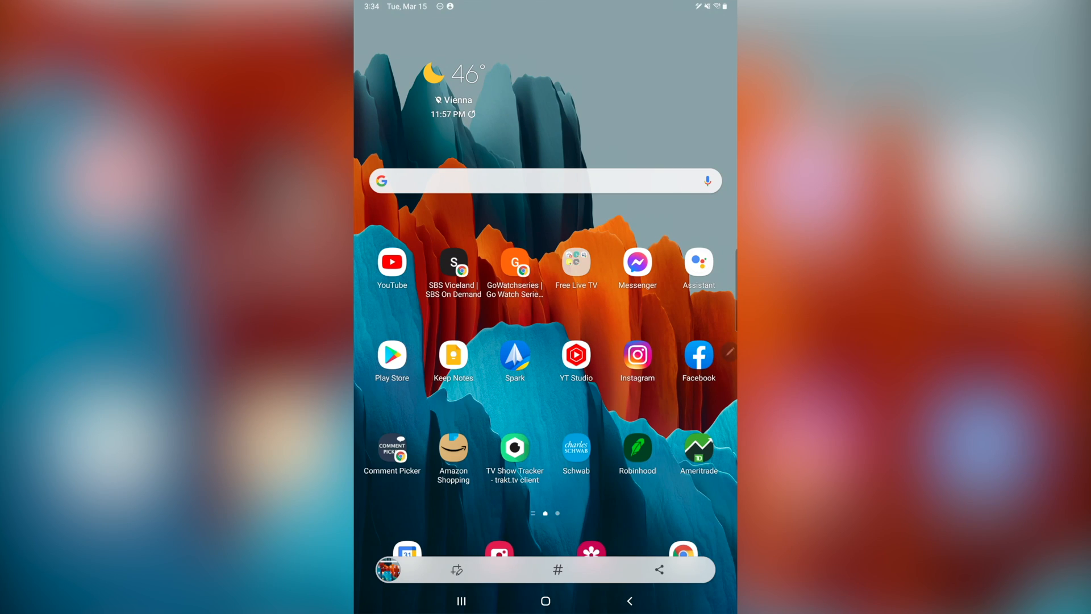
- Open the home-screen screenshot in the drawing editor to annotate it
{"action": "left_click", "coordinate": [545, 569]}
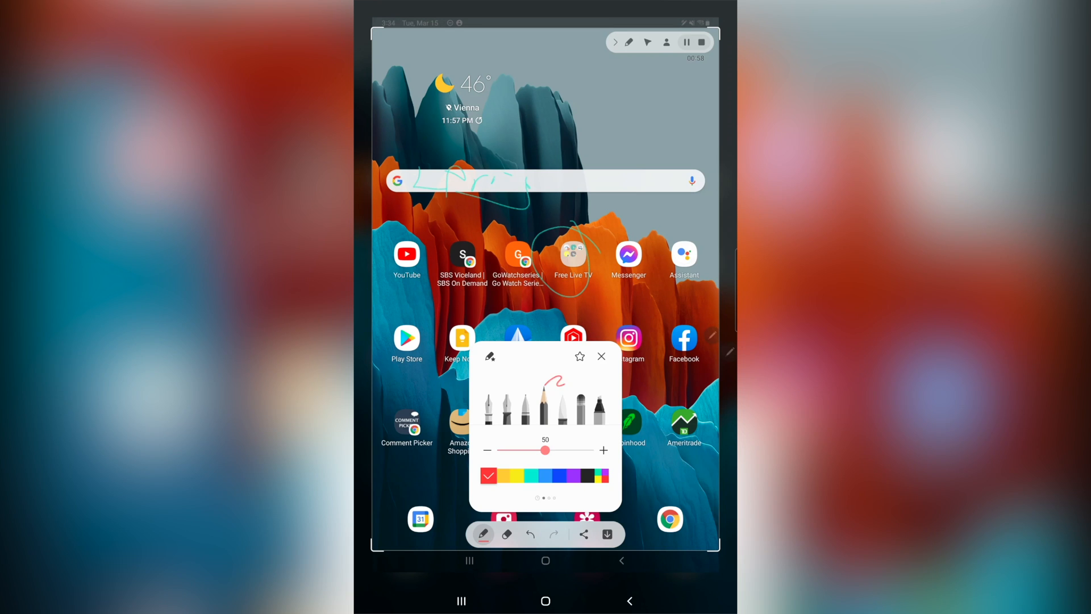
{"action": "left_click", "coordinate": [601, 356]}
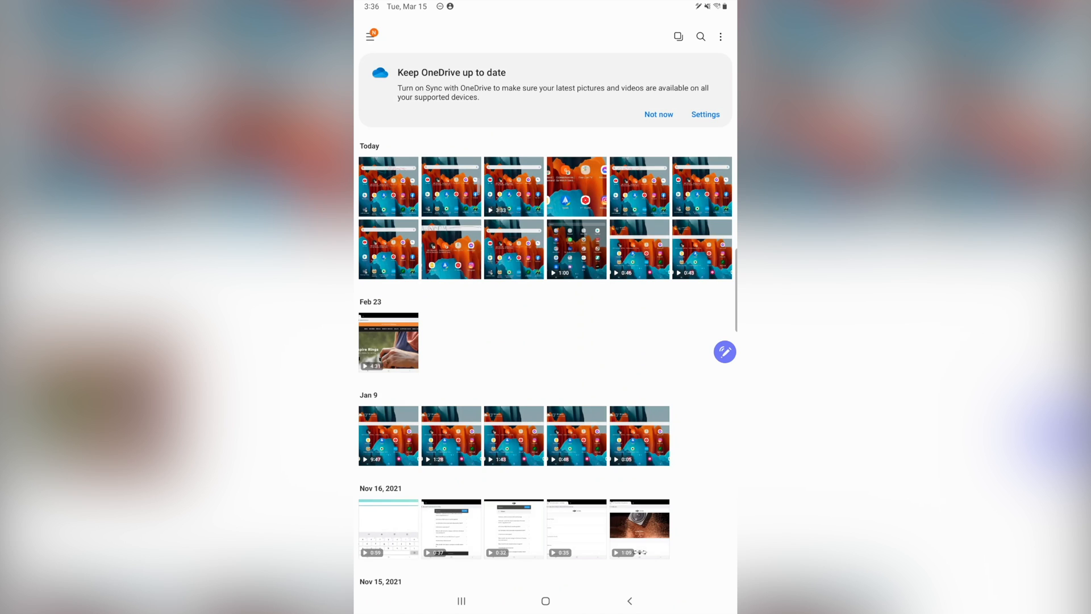
- Leave Samsung Gallery's Today screenshots and go back to the home screen
{"action": "left_click", "coordinate": [545, 601]}
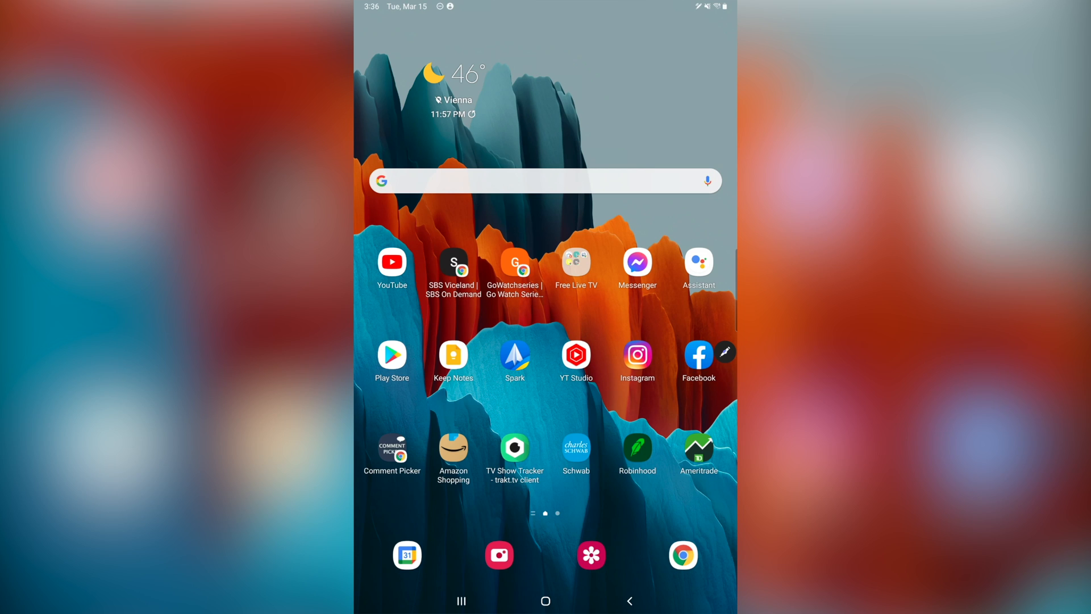